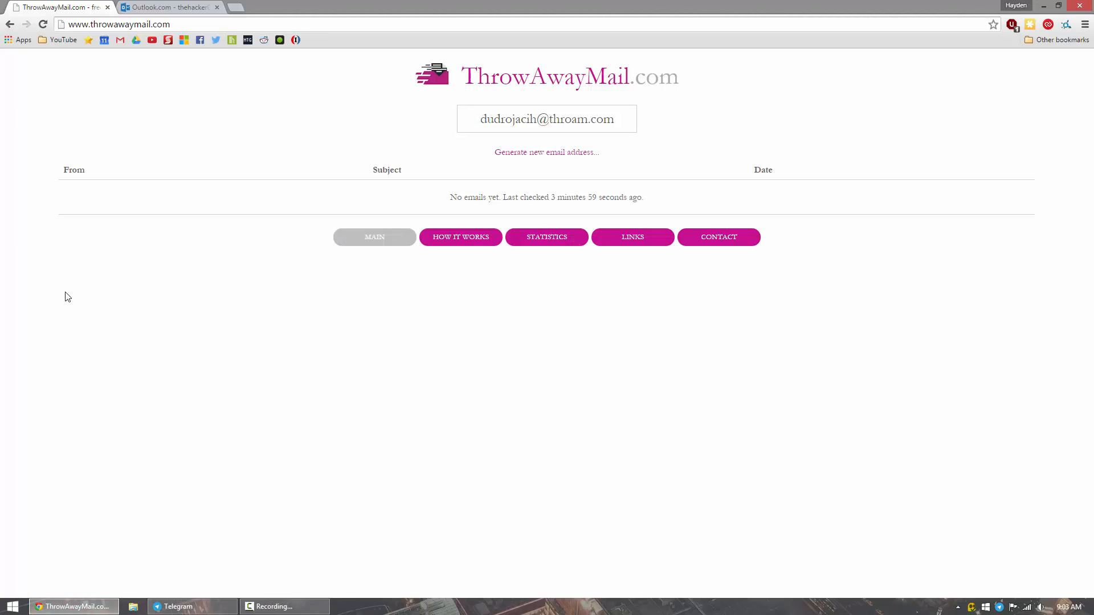
left_click_drag(513, 119, 624, 118)
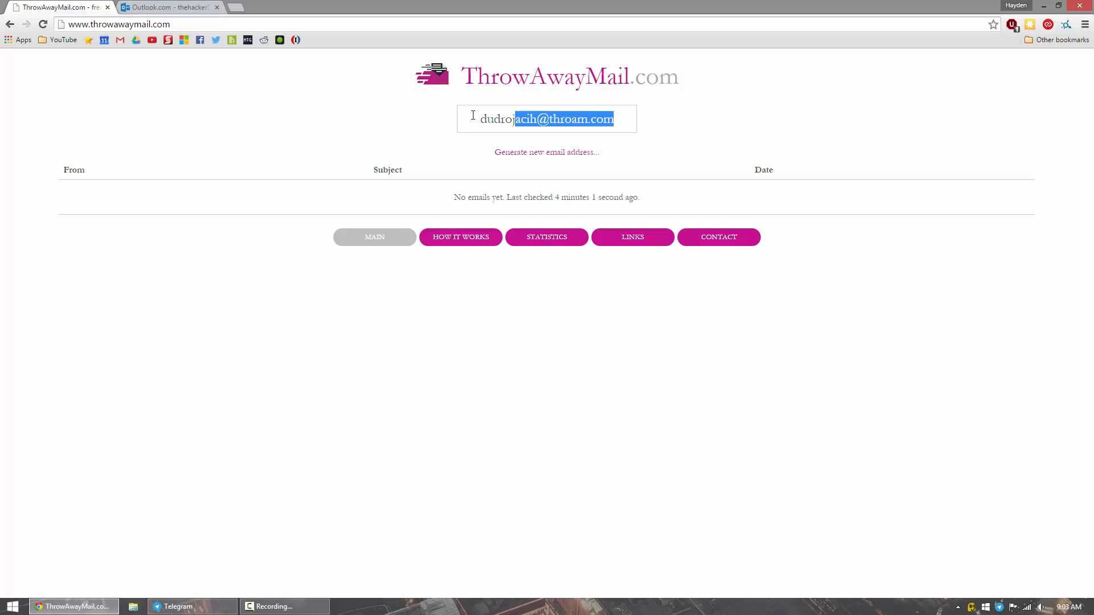
left_click(713, 122)
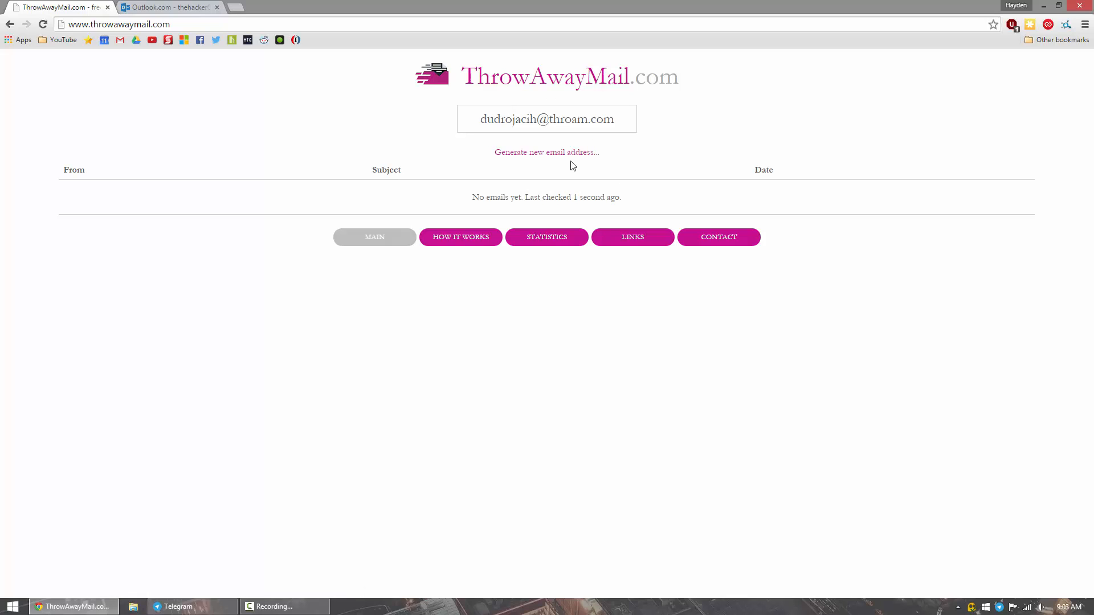
mouse_move(613, 124)
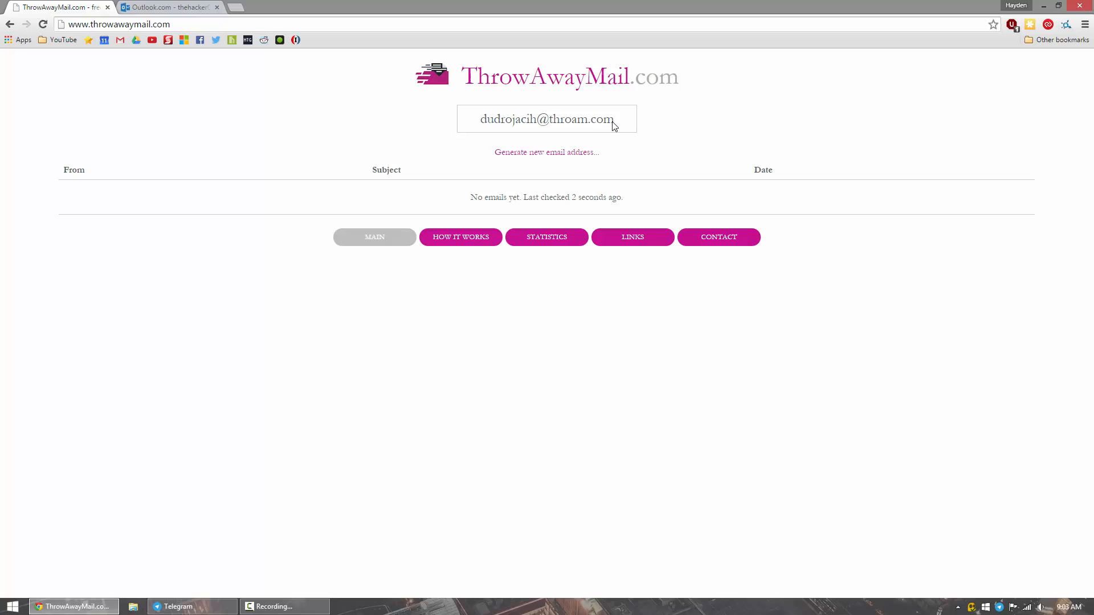
mouse_move(705, 201)
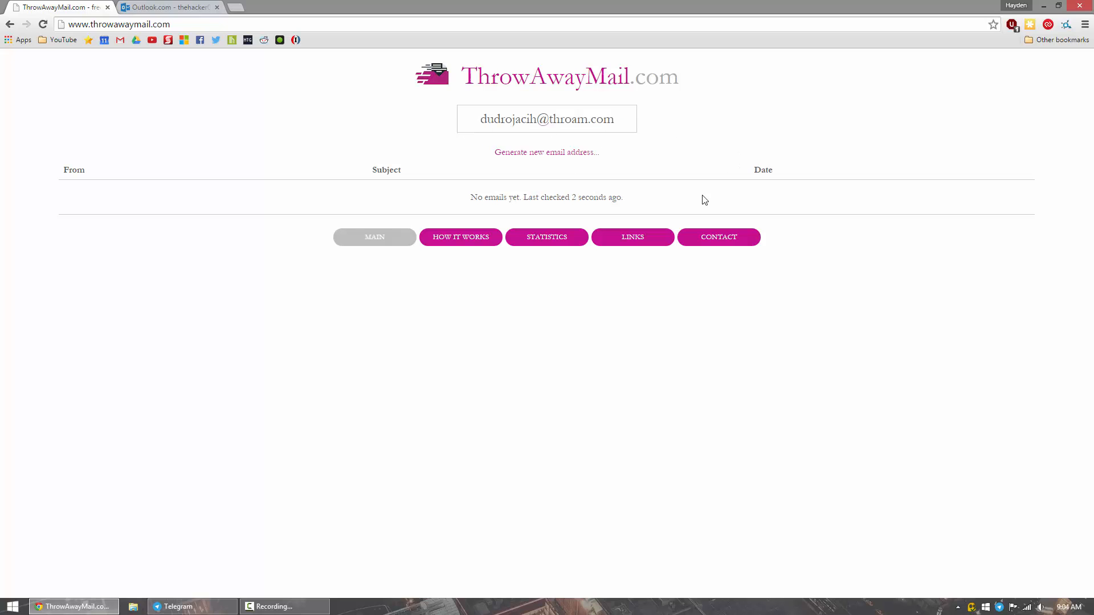
left_click(546, 152)
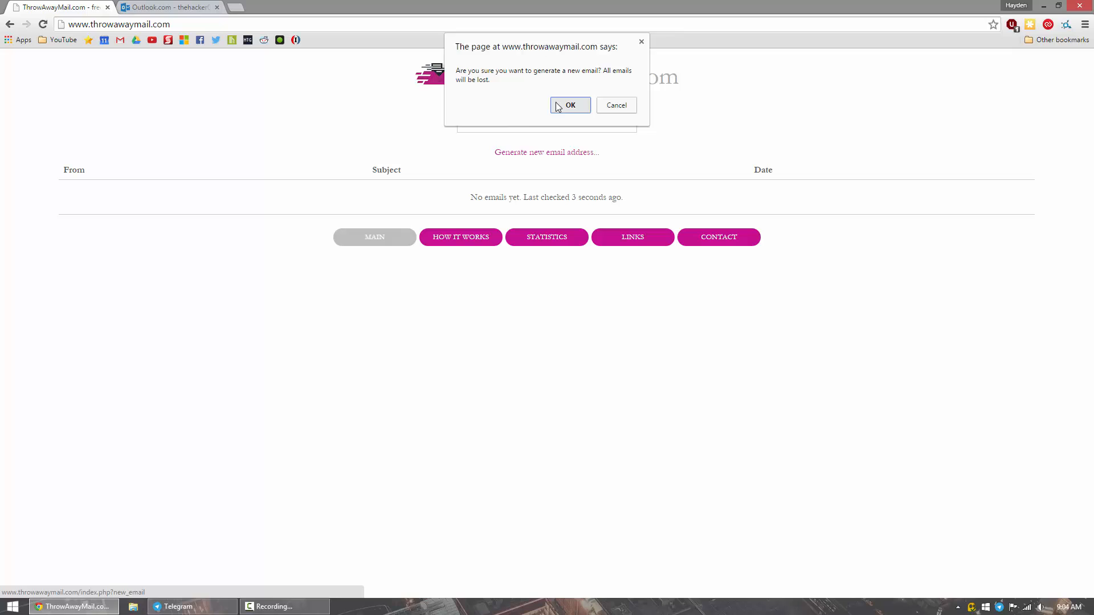
left_click(570, 105)
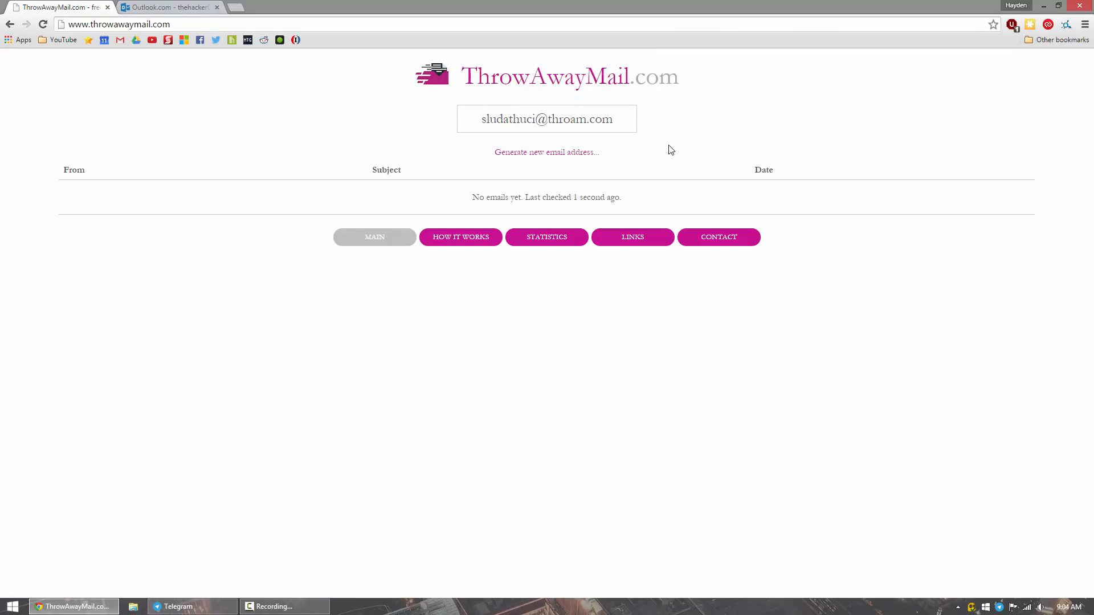
double_click(546, 119)
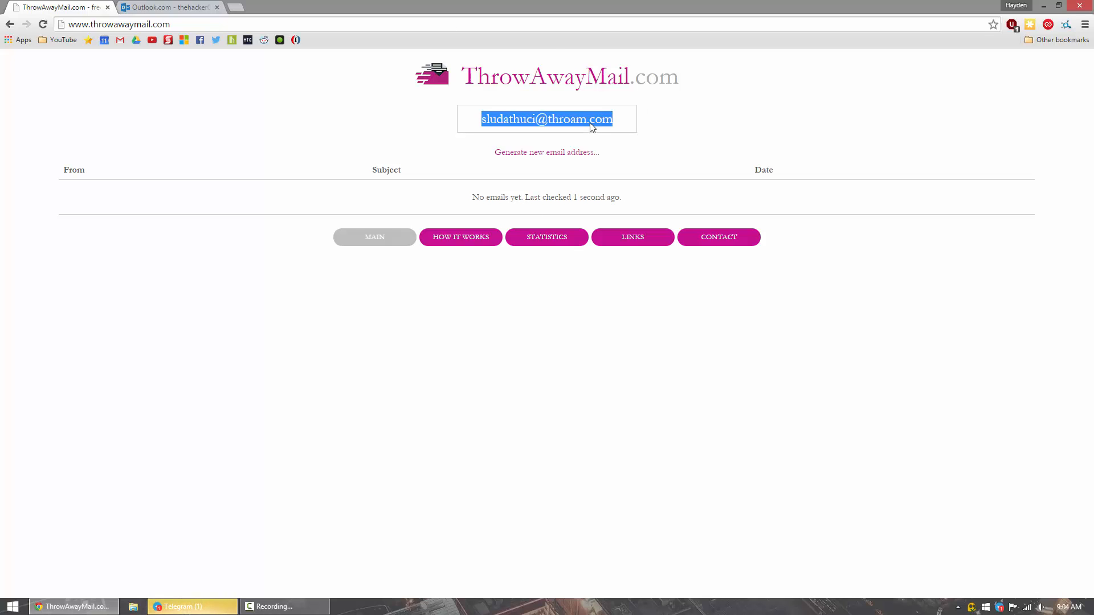
left_click(167, 7)
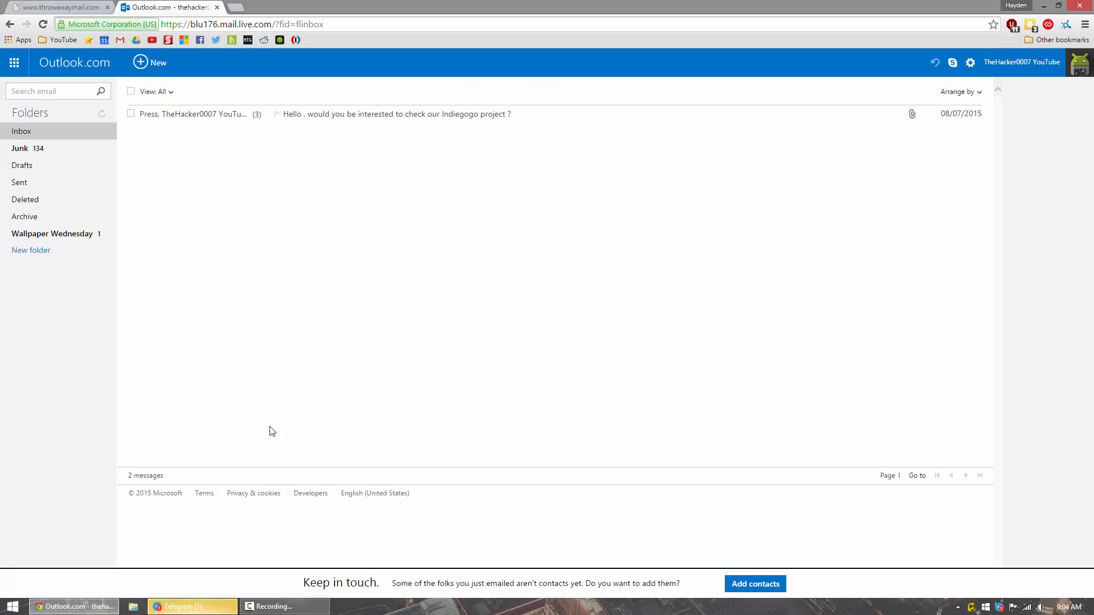
left_click(150, 61)
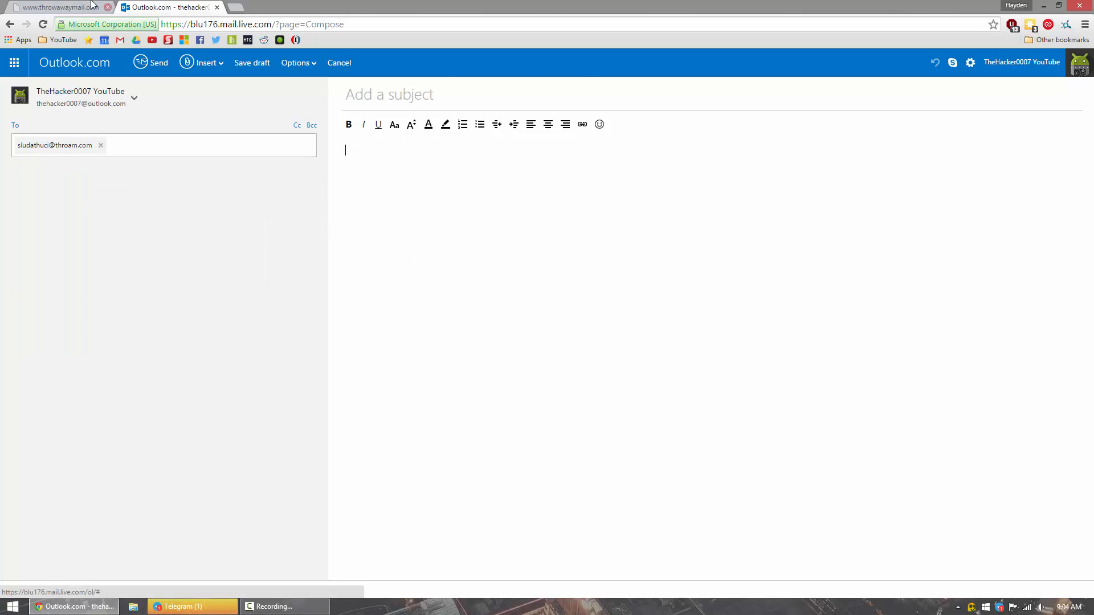
- Send the test email with subject 'testy' and body 'junk' to the disposable address
left_click(56, 7)
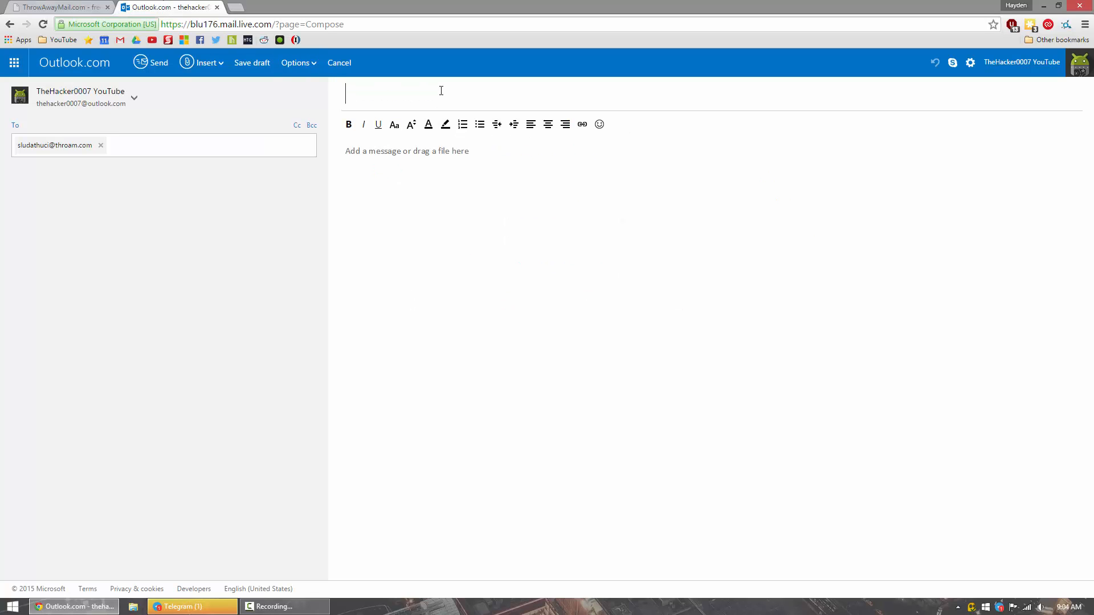
type("testy")
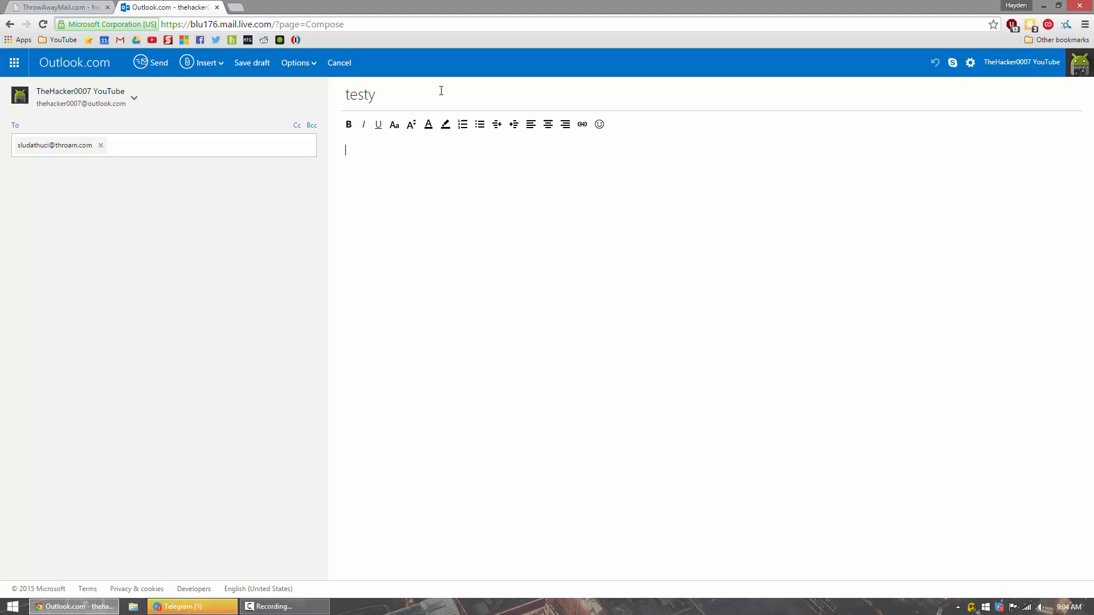
type("junk")
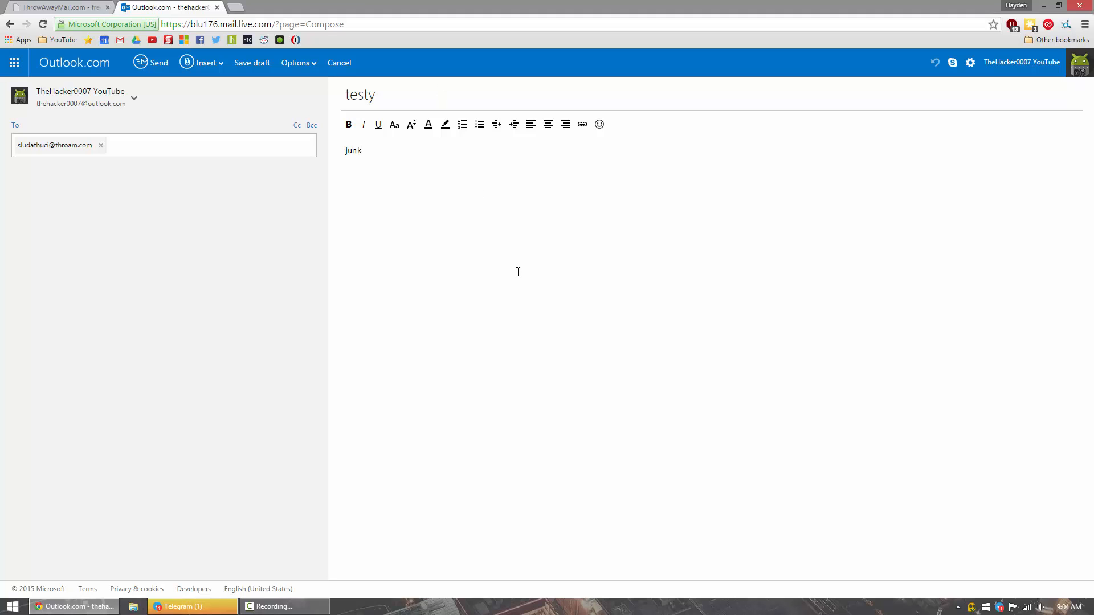
left_click(154, 61)
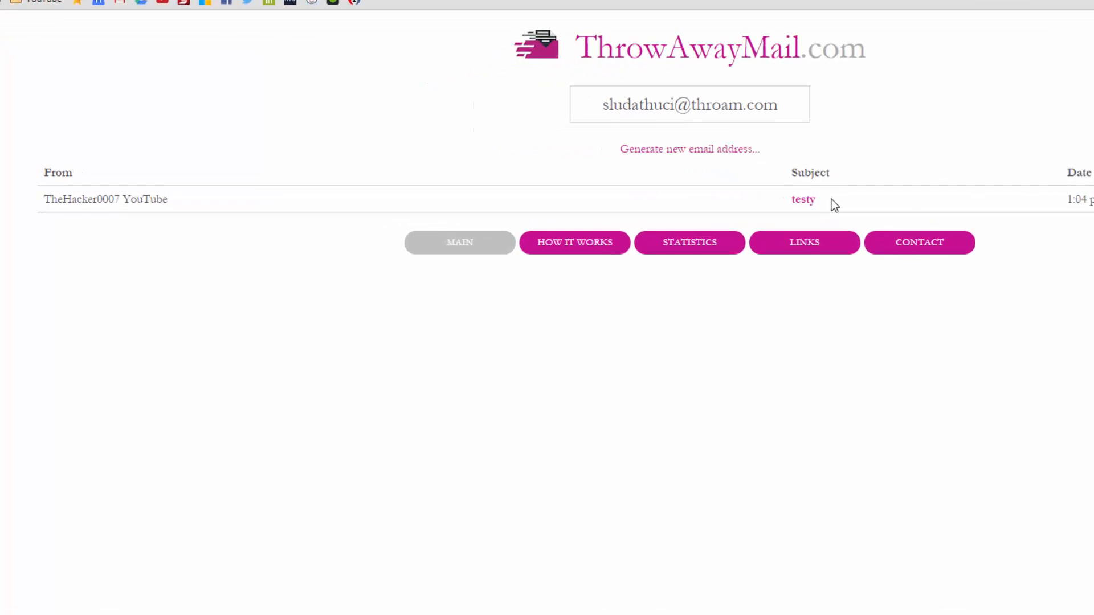
- Expand the received 'testy' email in the ThrowAwayMail inbox to read its body 'junk'
left_click(804, 199)
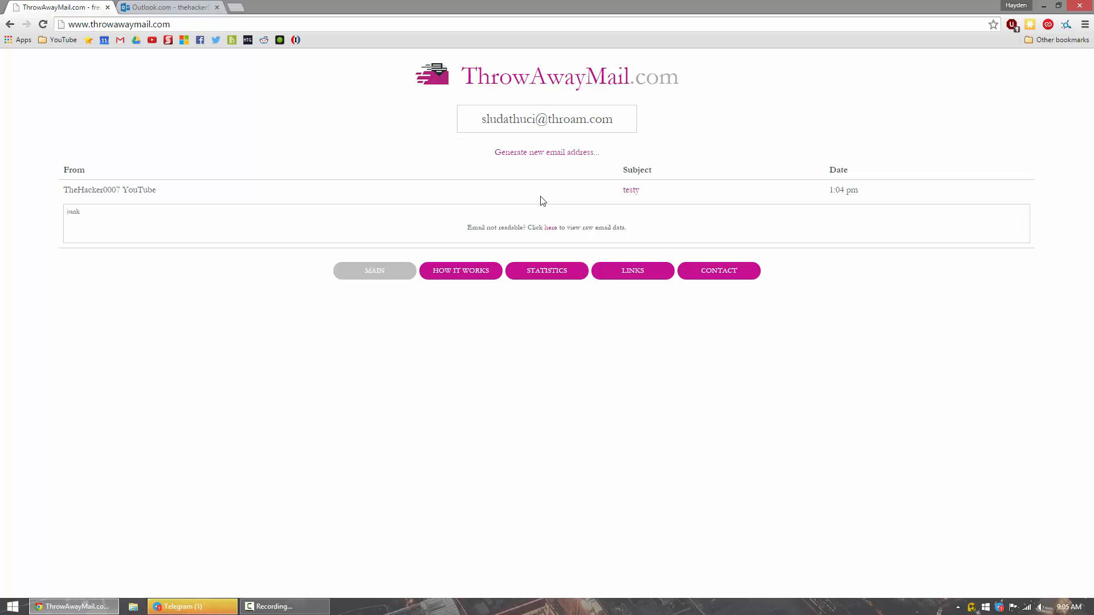
mouse_move(452, 211)
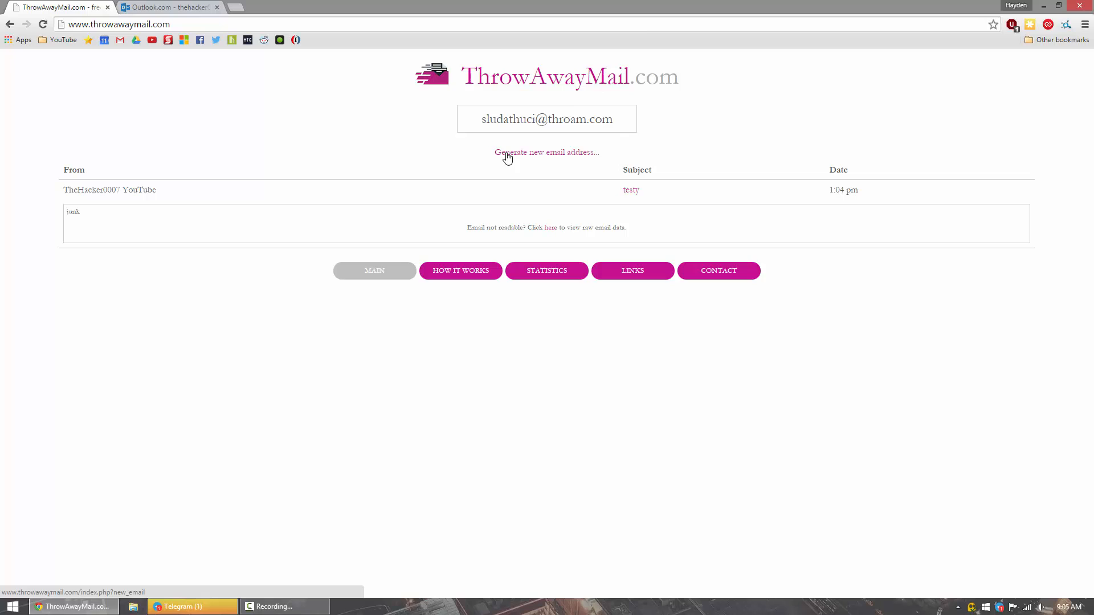
left_click(545, 152)
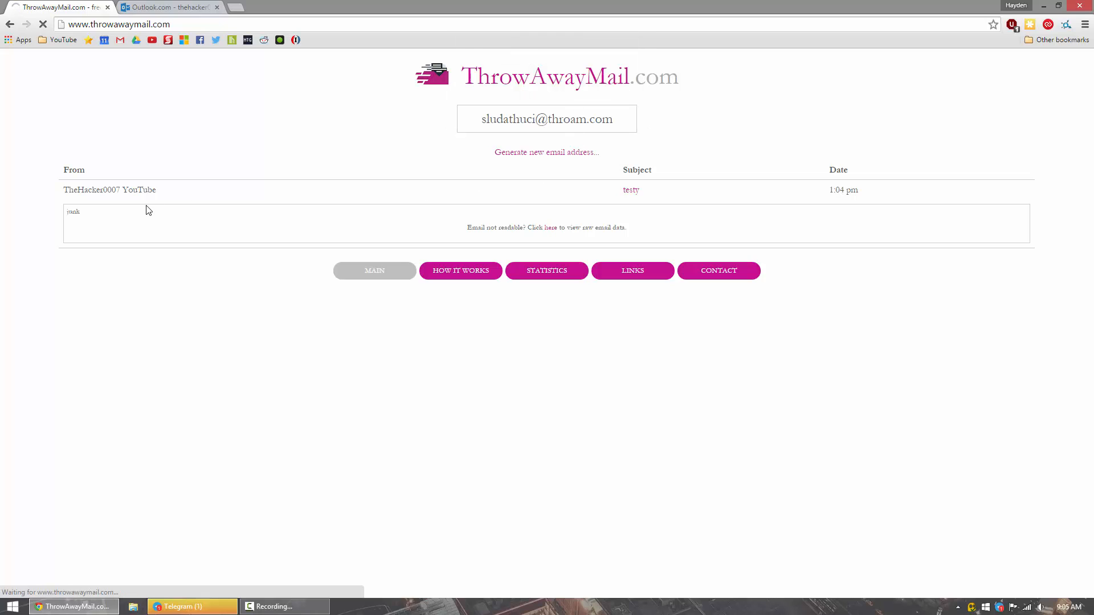
left_click(545, 151)
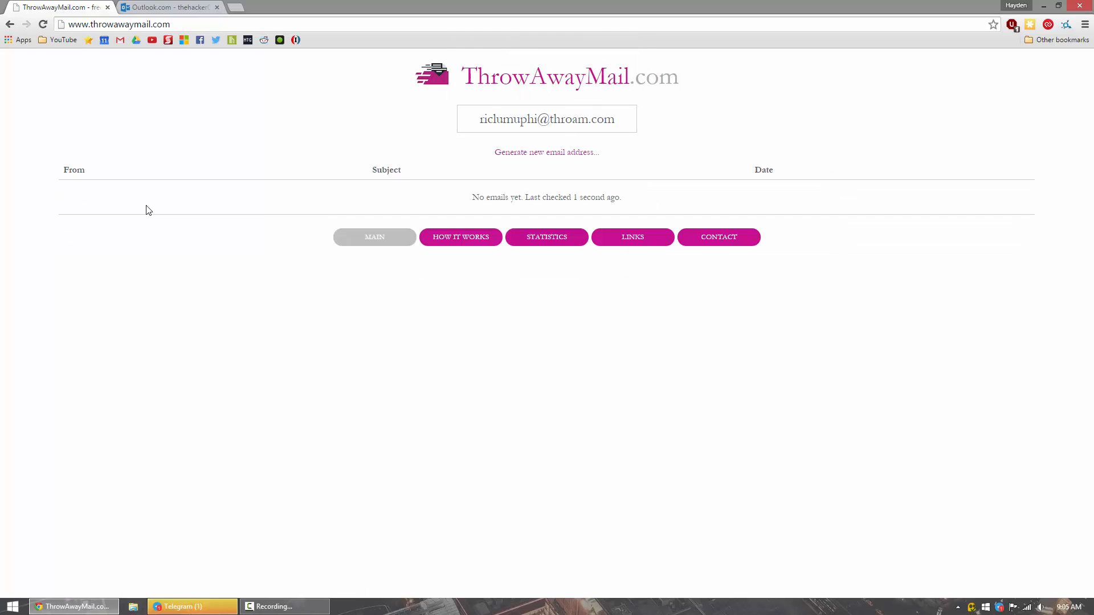